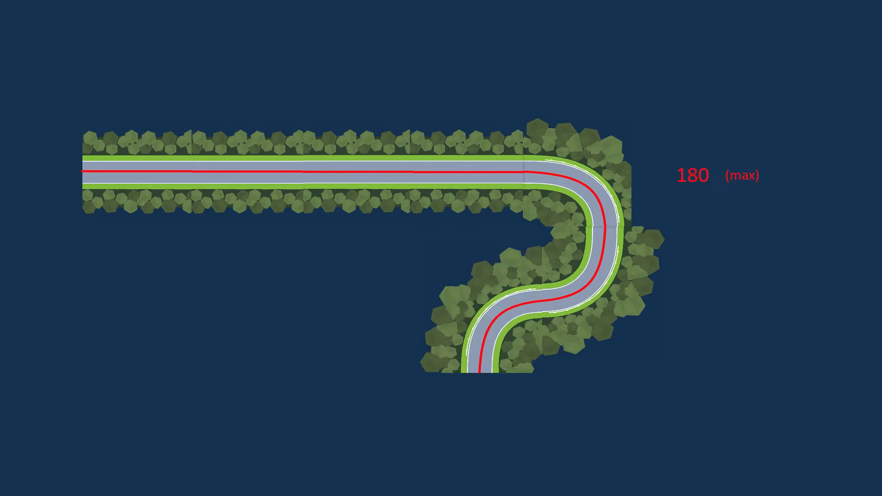
Run the Forest scene to view the tree-lined straight road section
left_click(507, 6)
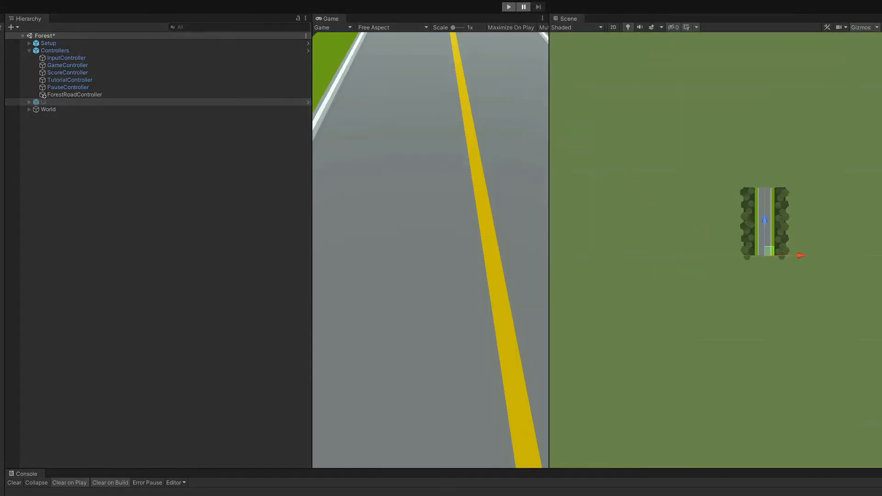